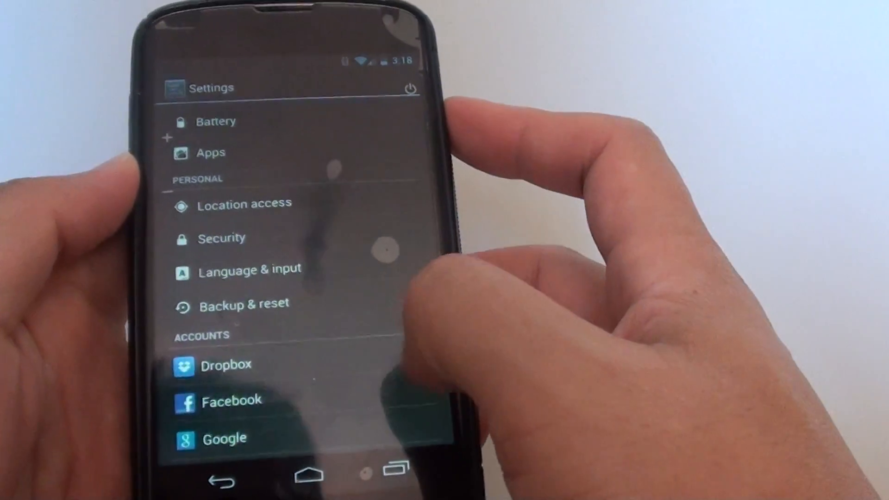
Step: Open Language & input, then the Google Keyboard settings page
click(249, 270)
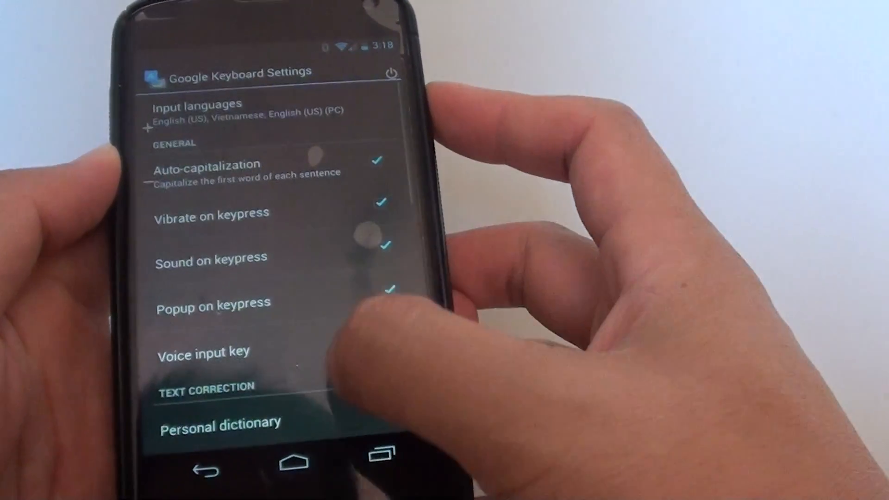
Step: Scroll to Gesture typing and toggle the Show gesture trail checkbox
scroll(down, 3)
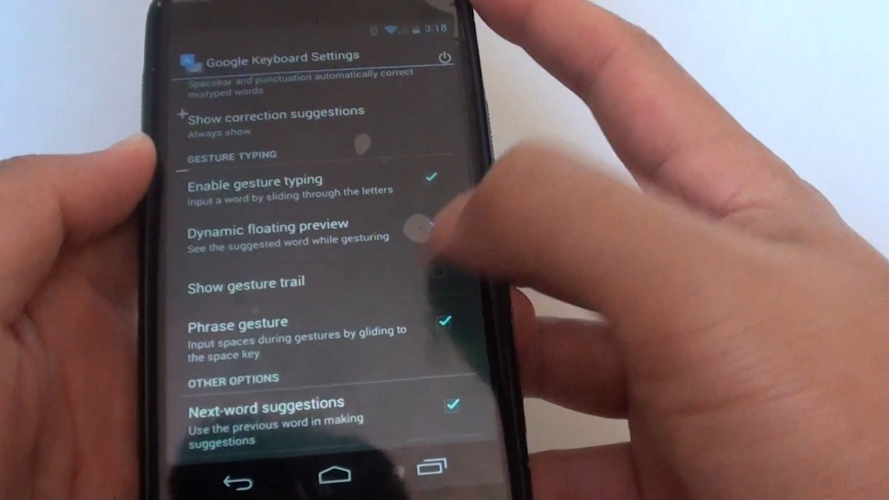
click(442, 464)
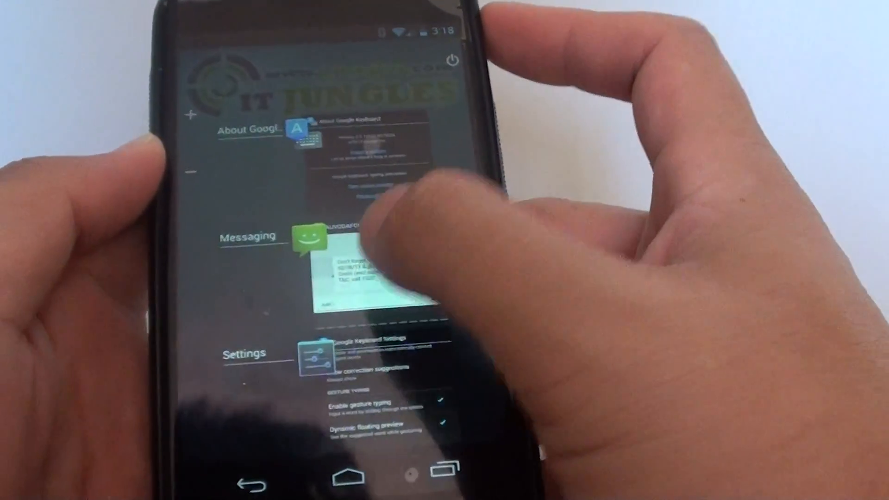